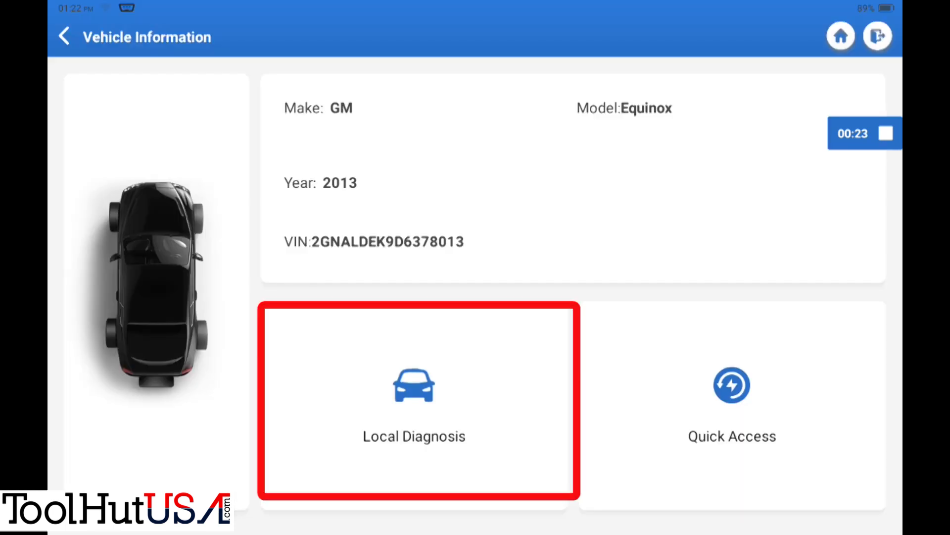
Step: Start Local Diagnosis to show the 2013 GM Equinox's module topology
left_click(414, 403)
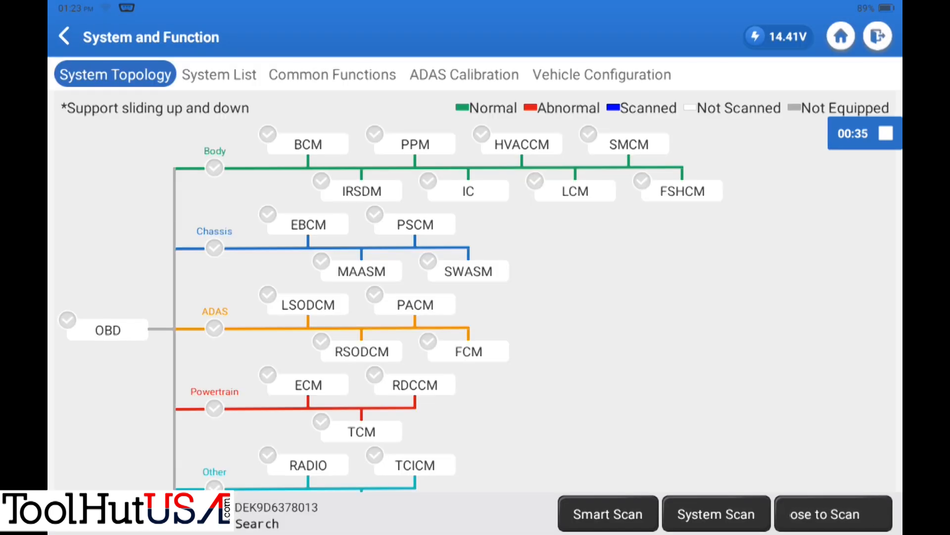
Step: Select the Engine Control Module (ECM) from the Powertrain group
scroll("down", 3)
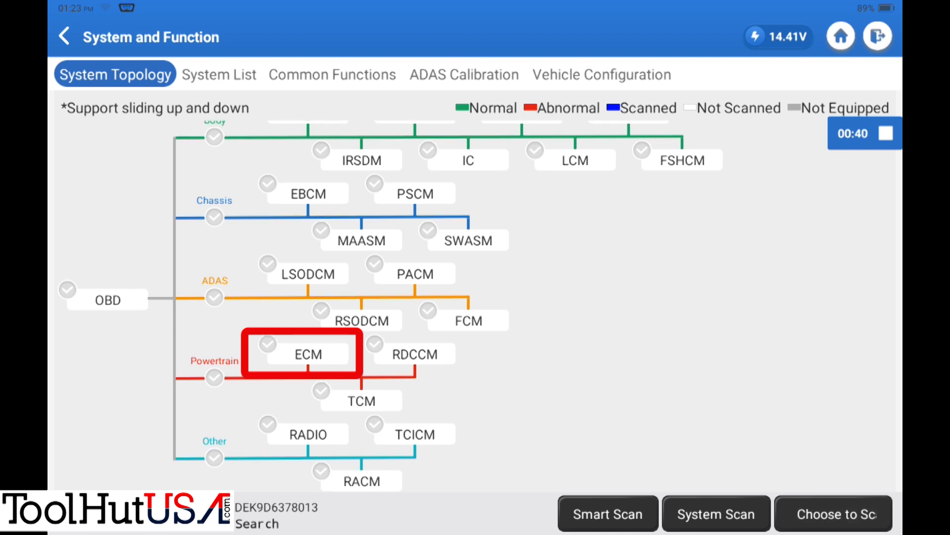
left_click(308, 353)
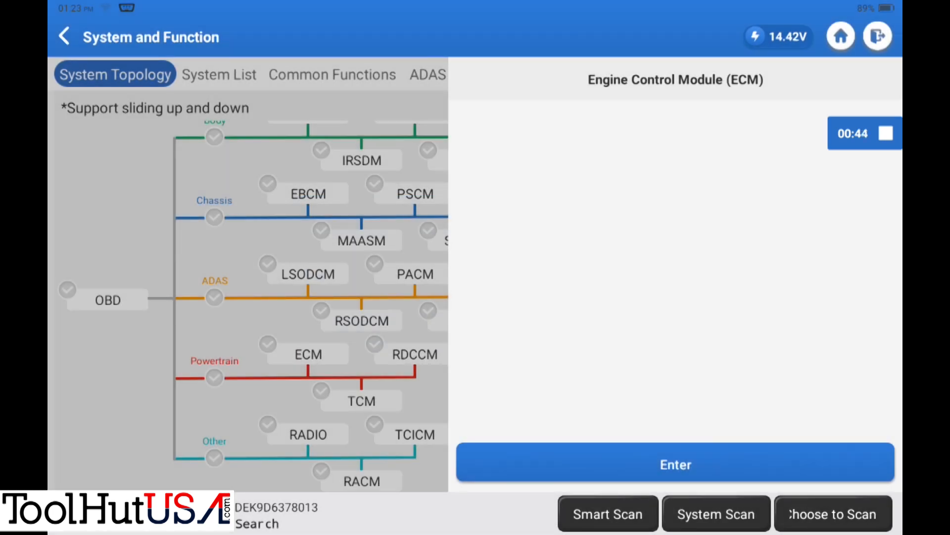
Step: Enter the ECM and display its stored trouble codes, including P0315-00
left_click(674, 465)
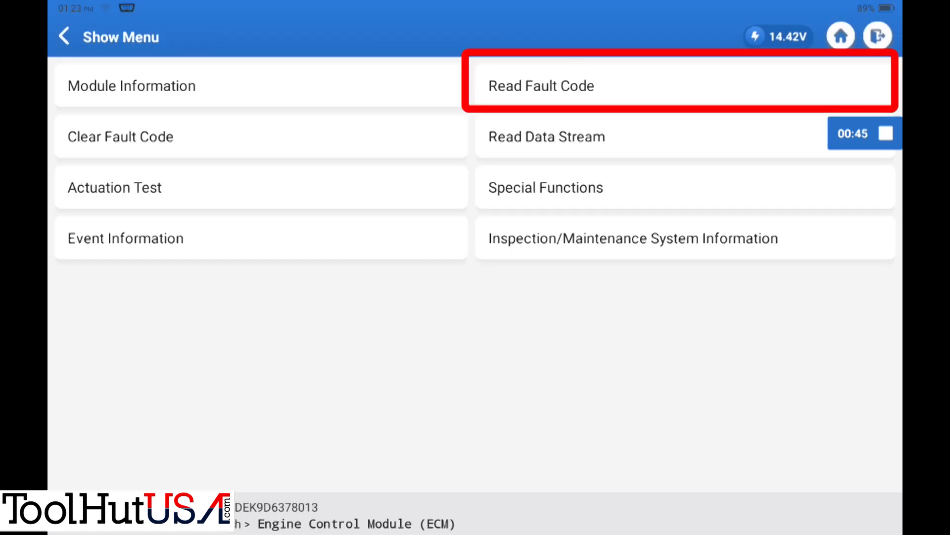
left_click(679, 85)
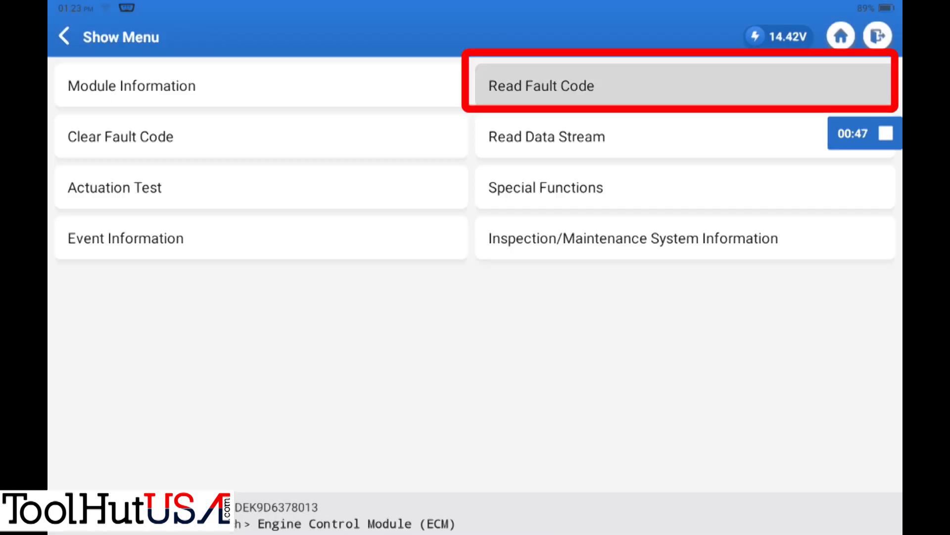
left_click(684, 85)
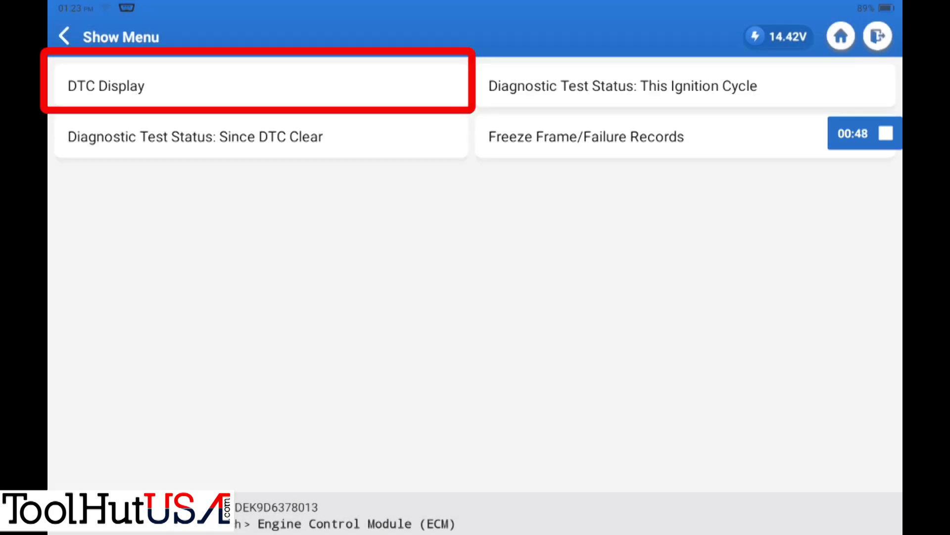
left_click(260, 86)
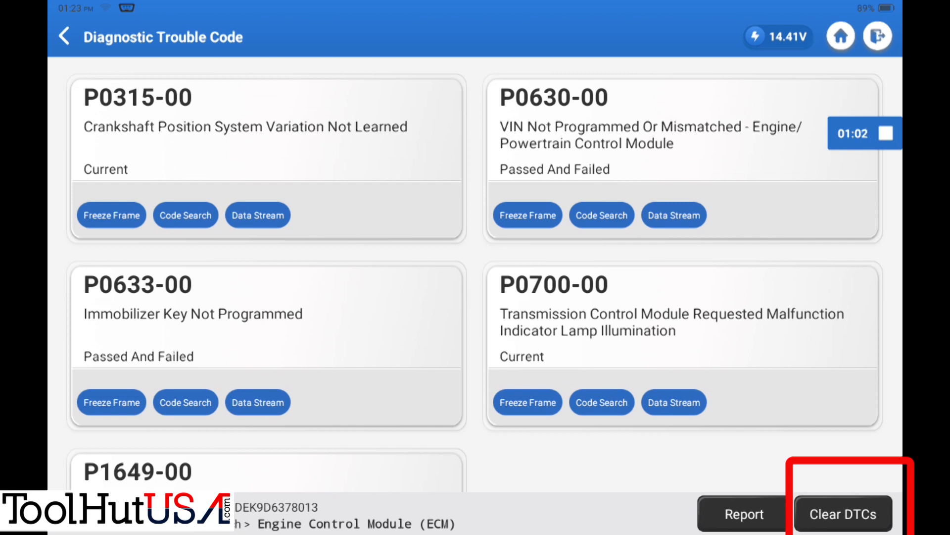
Step: Clear all ECM trouble codes and confirm the clearing
left_click(843, 514)
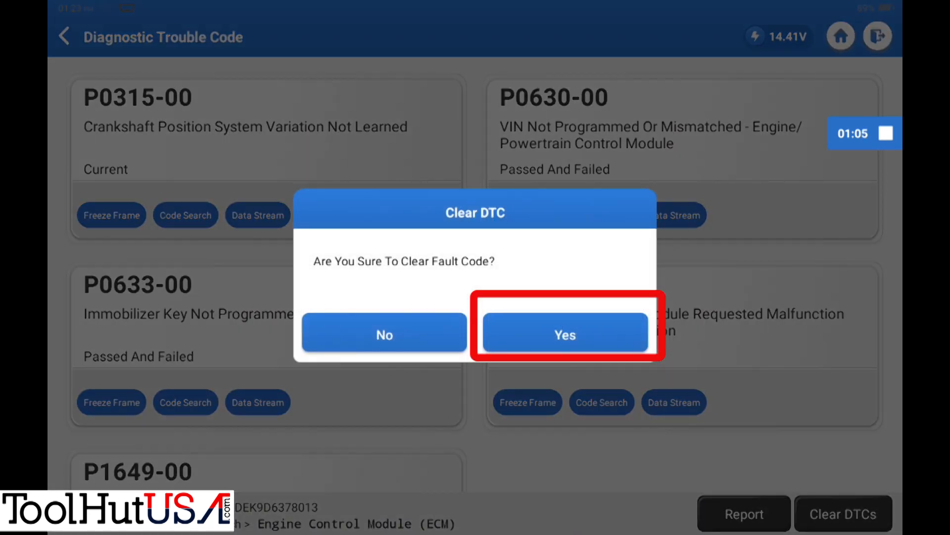
left_click(564, 334)
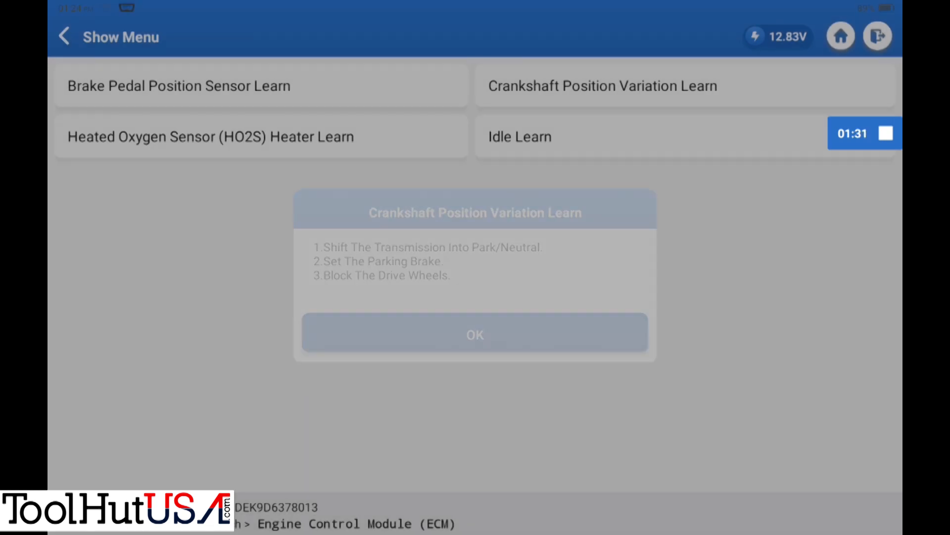
Step: Acknowledge the park/brake/wheel-blocking and A/C-off prompts to begin the Crankshaft Position Variation Learn
left_click(474, 334)
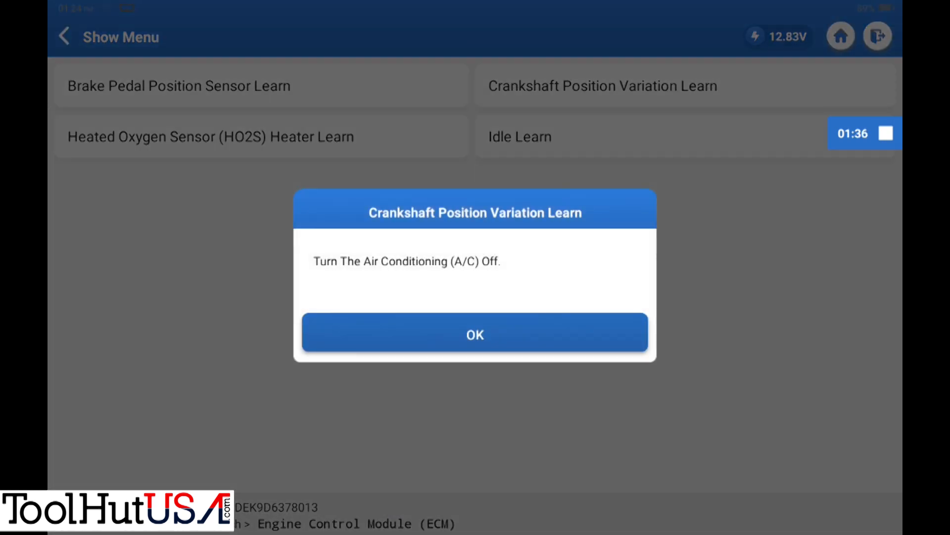
left_click(474, 333)
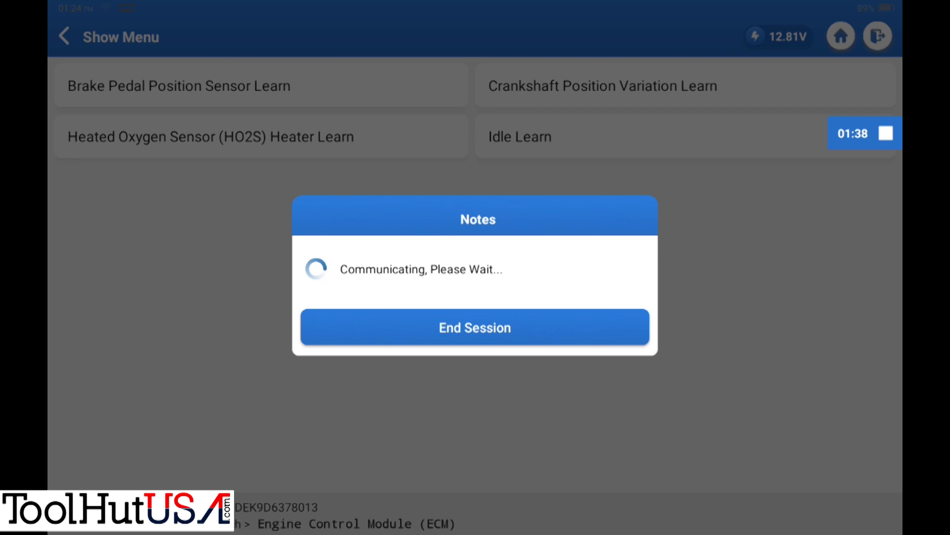